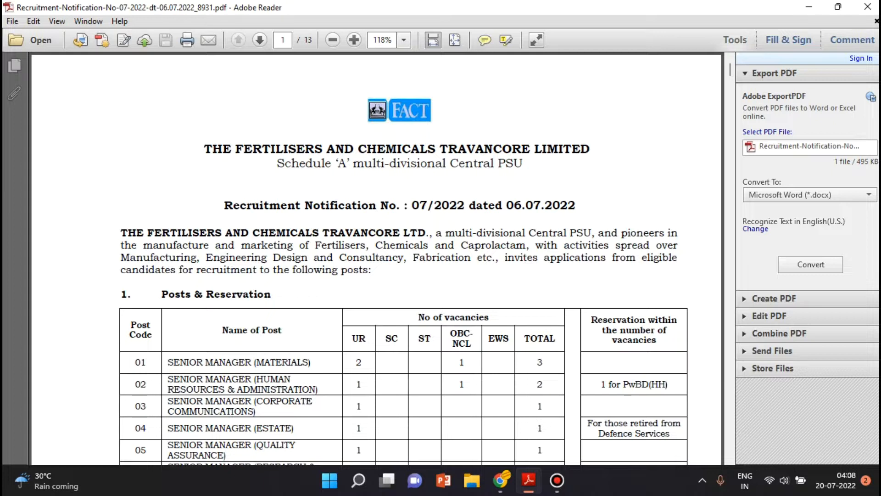
- Review the page 1 Posts & Reservation table, highlighting INSTRUMENTATION in post 11
{"action": "scroll", "scroll_direction": "down", "scroll_amount": 3}
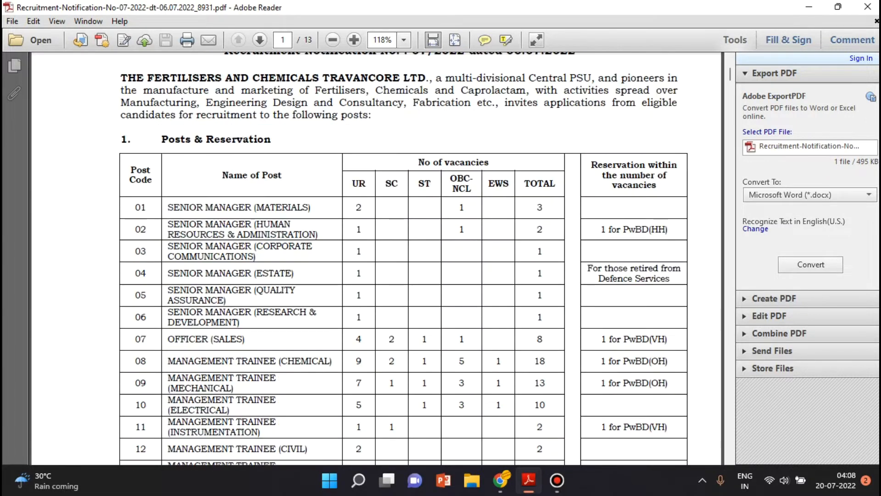
{"action": "scroll", "scroll_direction": "down", "scroll_amount": 3}
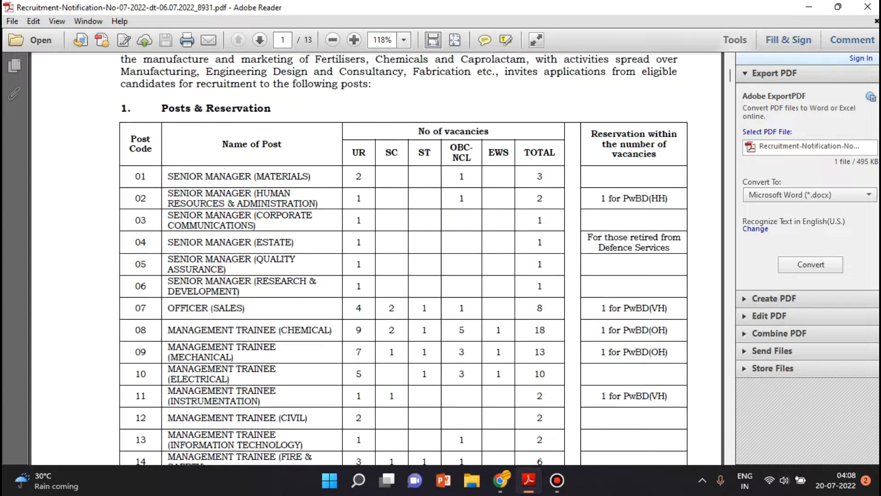
{"action": "scroll", "scroll_direction": "down", "scroll_amount": 3}
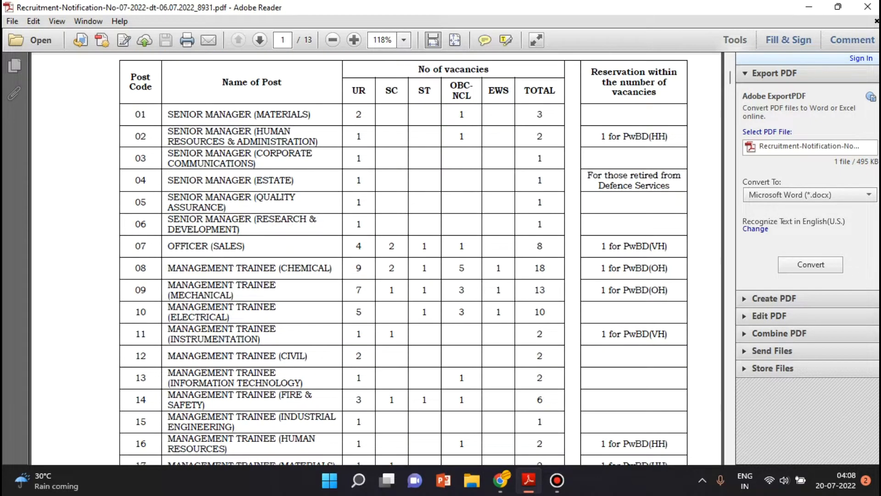
{"action": "double_click", "coordinate": [304, 268]}
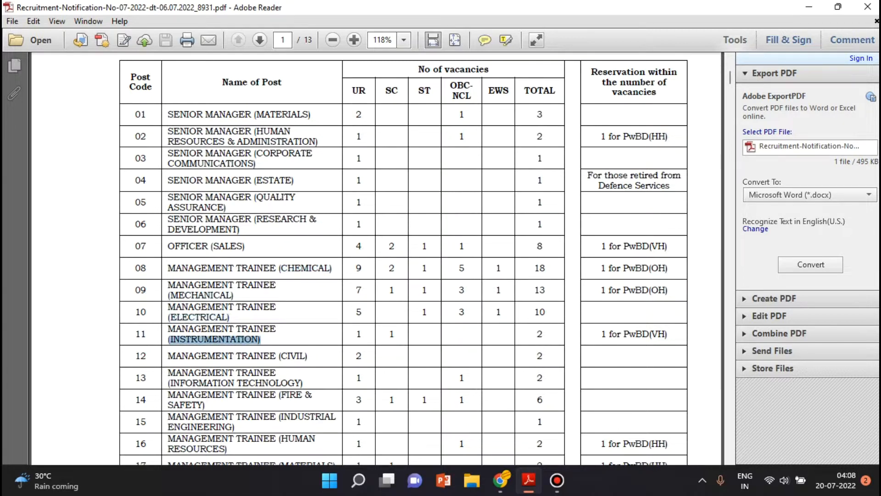
- Clear the highlight and scroll down to page 2's vacancy notes 1.2 to 1.7
{"action": "scroll", "scroll_direction": "down", "scroll_amount": 3}
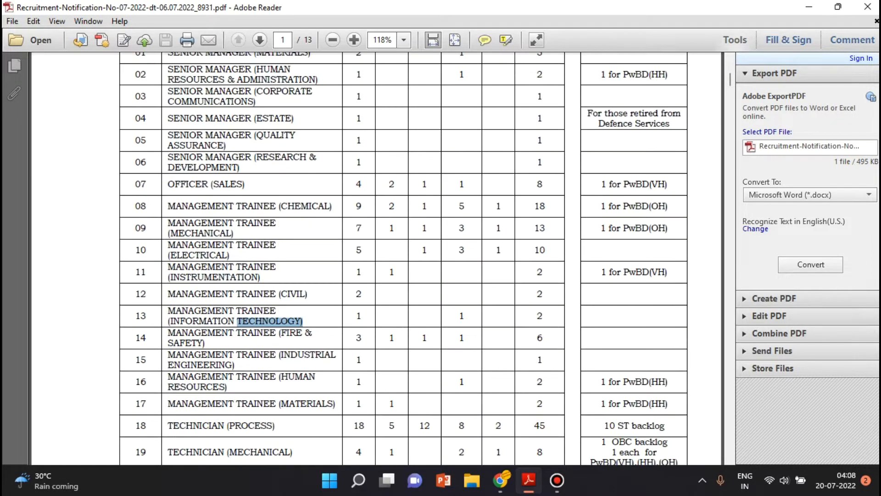
{"action": "left_click", "coordinate": [268, 321]}
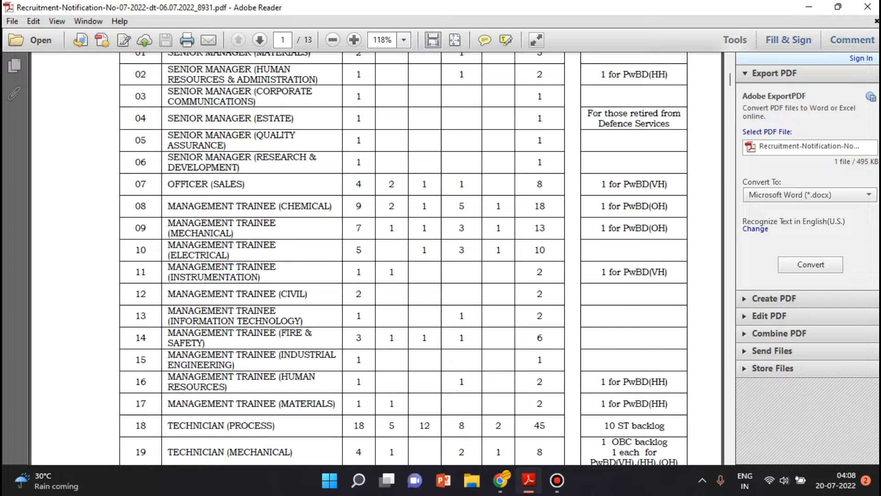
{"action": "scroll", "scroll_direction": "up", "scroll_amount": 3}
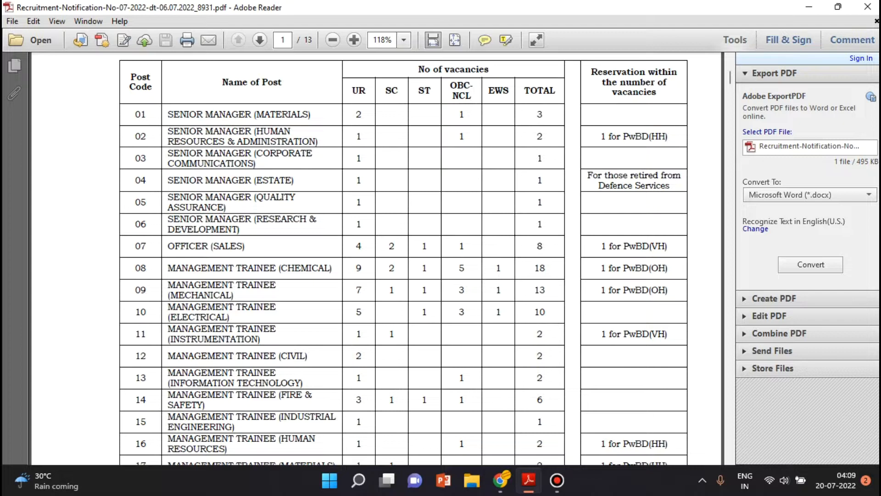
{"action": "scroll", "scroll_direction": "up", "scroll_amount": 3}
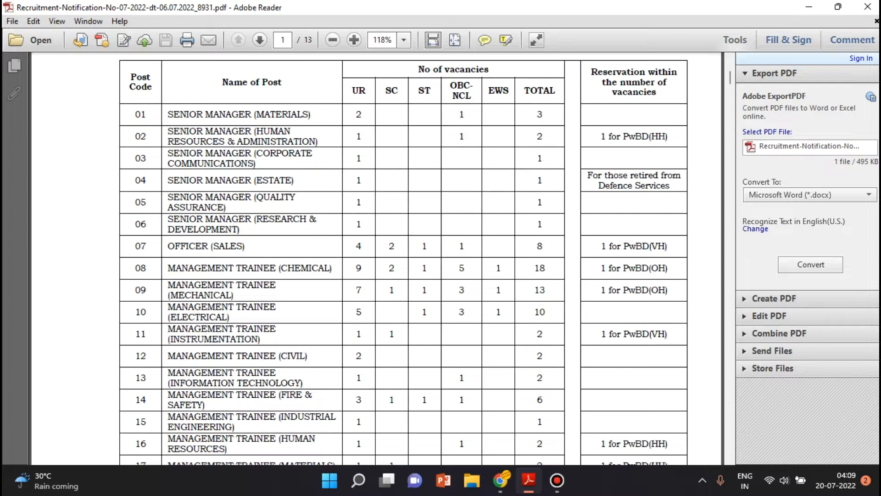
{"action": "scroll", "scroll_direction": "down", "scroll_amount": 3}
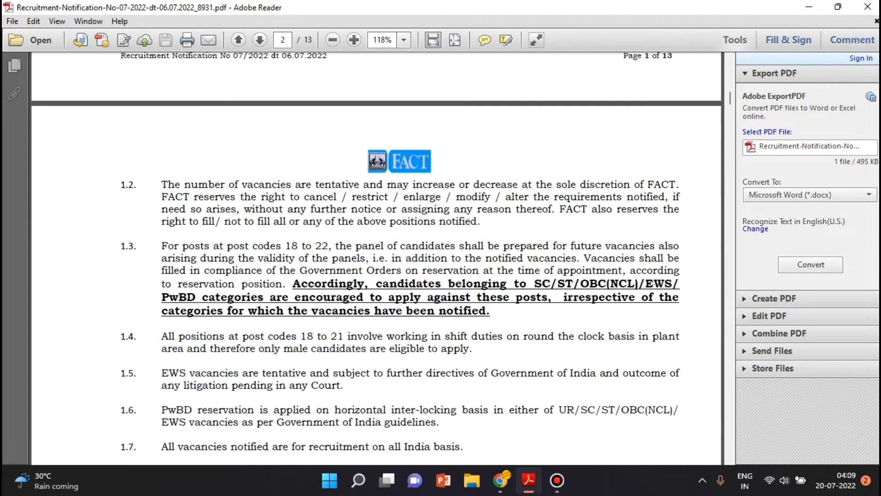
- Scroll into page 3's Posts & Specification table and mark the post 08 description
{"action": "scroll", "scroll_direction": "down", "scroll_amount": 3}
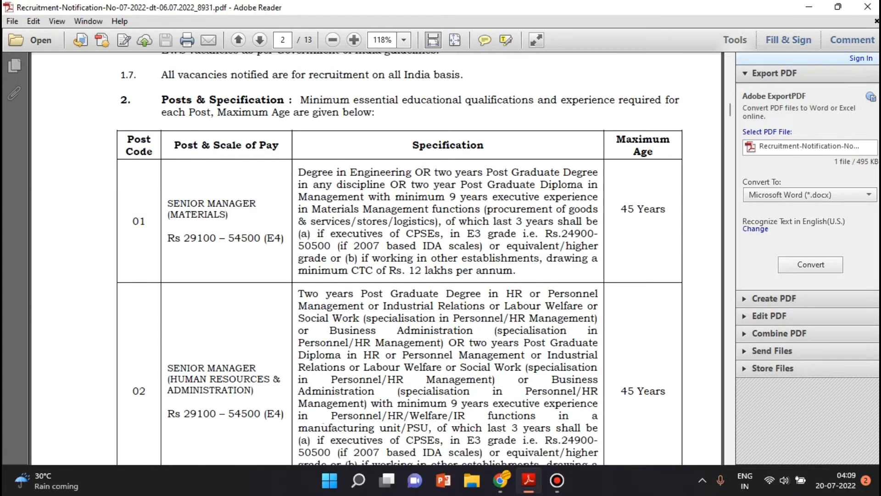
{"action": "scroll", "scroll_direction": "down", "scroll_amount": 3}
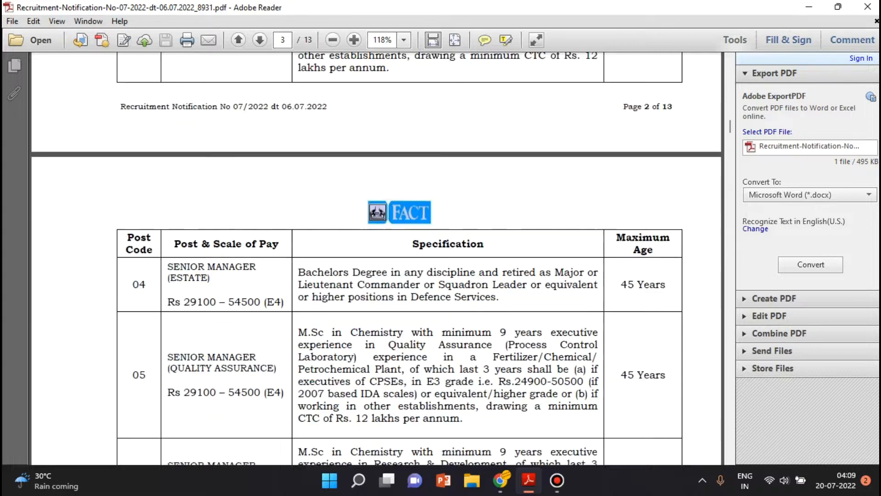
{"action": "scroll", "scroll_direction": "down", "scroll_amount": 3}
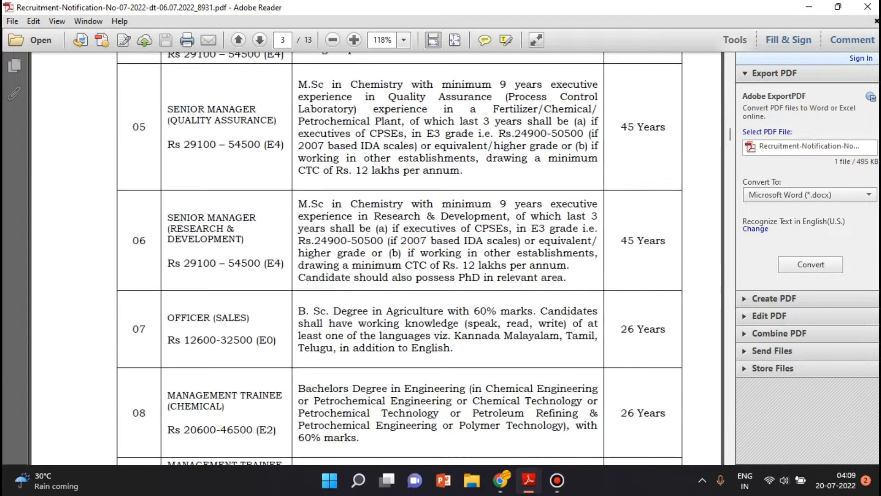
{"action": "scroll", "scroll_direction": "down", "scroll_amount": 3}
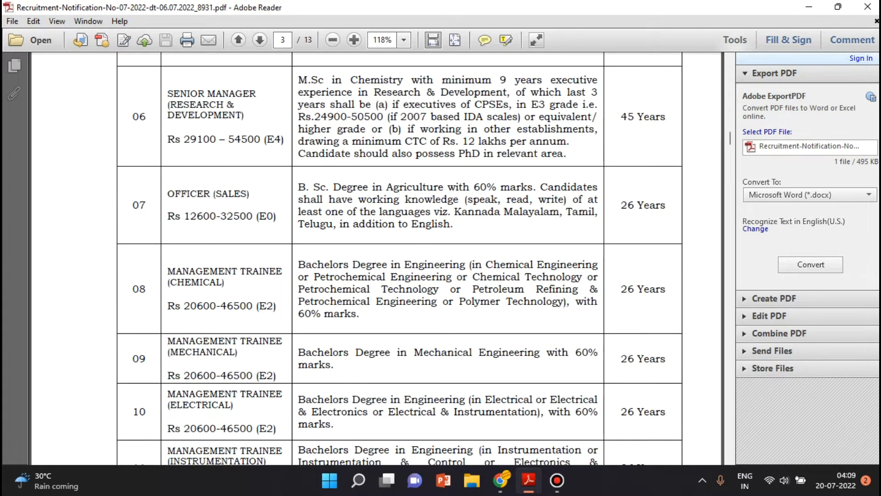
{"action": "double_click", "coordinate": [138, 288]}
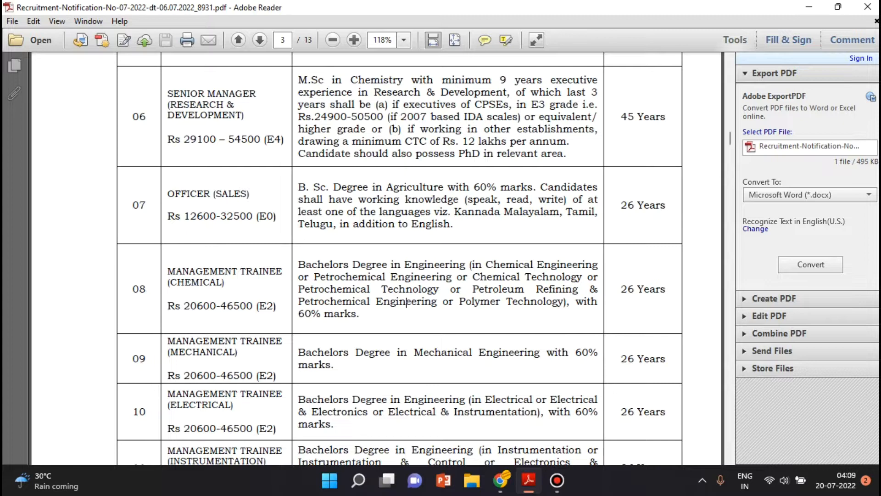
- Read eligibility for posts up to 12, continuing to page 4's table starting at post 15
{"action": "scroll", "scroll_direction": "down", "scroll_amount": 3}
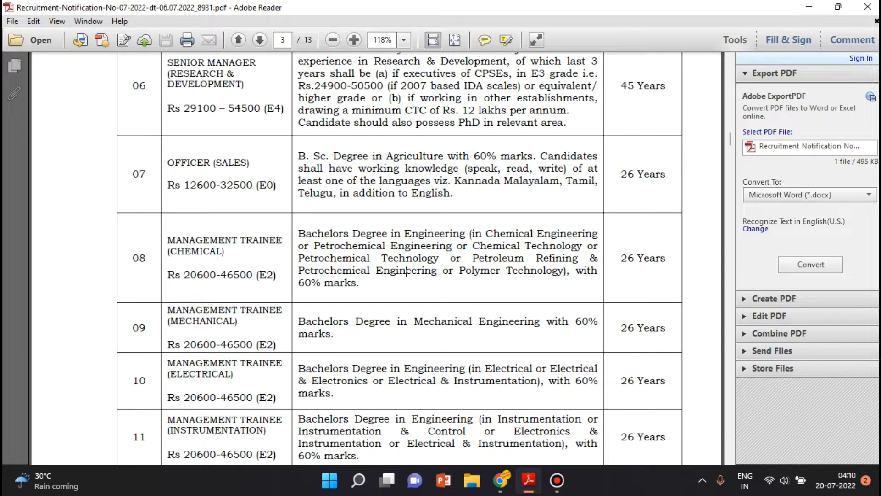
{"action": "scroll", "scroll_direction": "down", "scroll_amount": 3}
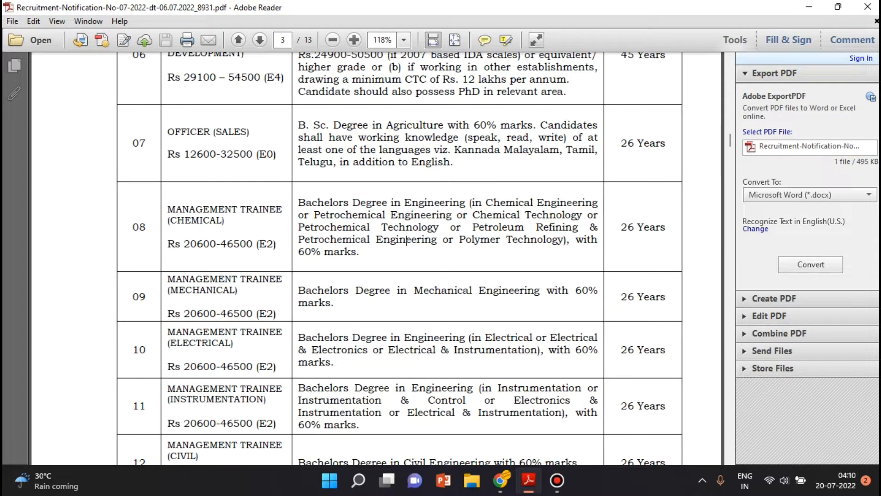
{"action": "scroll", "scroll_direction": "down", "scroll_amount": 3}
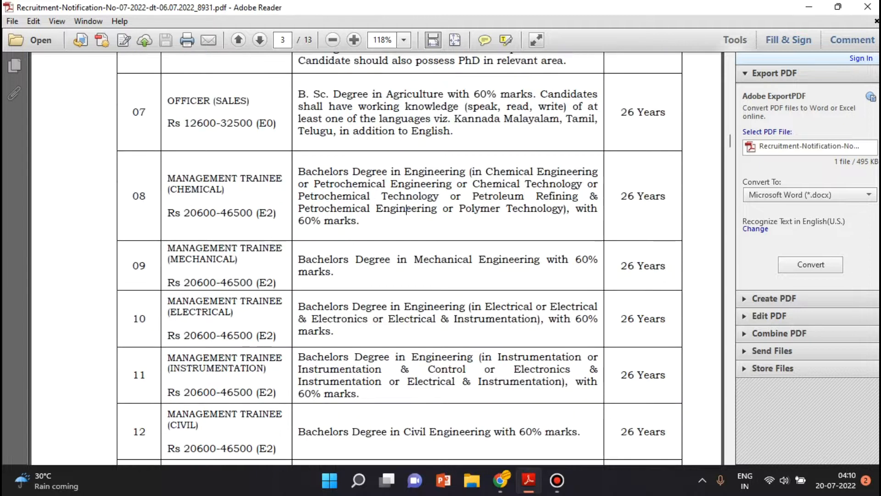
{"action": "scroll", "scroll_direction": "up", "scroll_amount": 3}
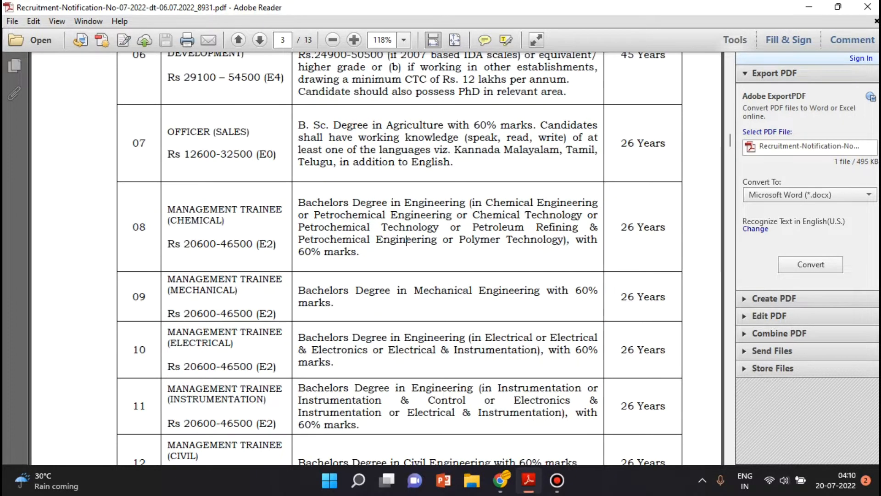
{"action": "scroll", "scroll_direction": "down", "scroll_amount": 3}
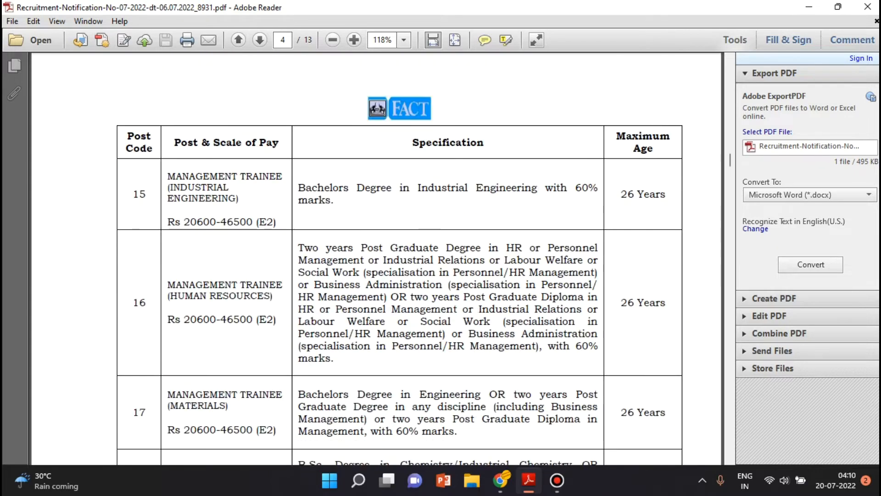
- Mark SC/ST maximum age 31 for trainees, then scroll past emoluments to page 7's qualifications
{"action": "scroll", "scroll_direction": "down", "scroll_amount": 3}
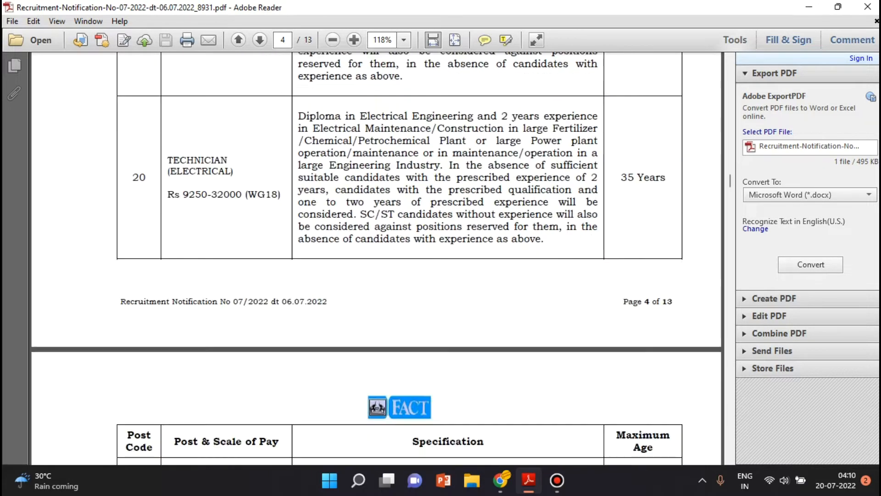
{"action": "left_click", "coordinate": [259, 40]}
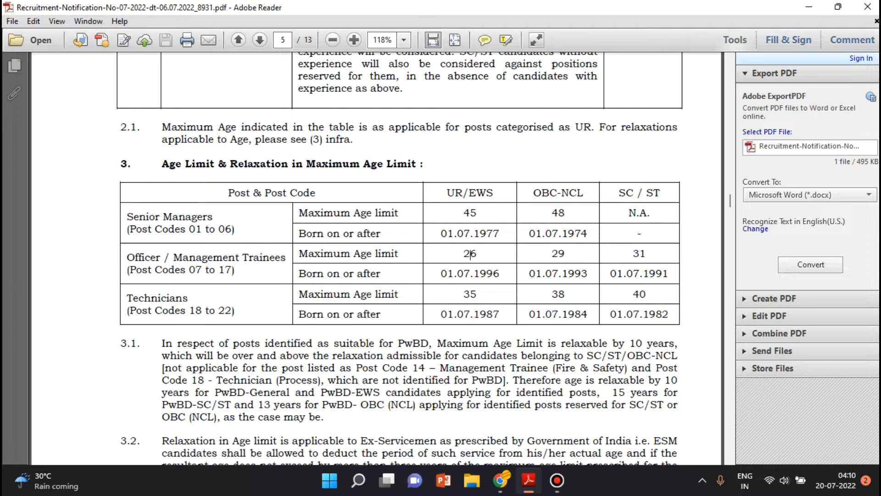
{"action": "double_click", "coordinate": [469, 253]}
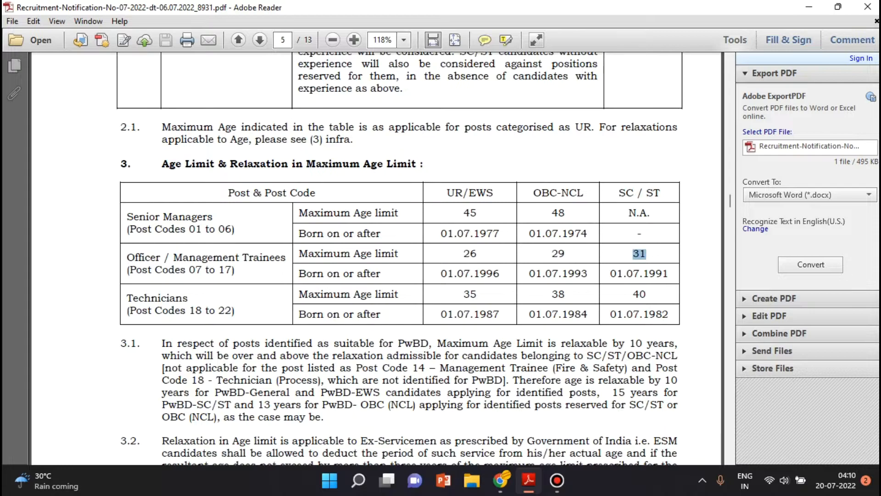
{"action": "scroll", "scroll_direction": "down", "scroll_amount": 3}
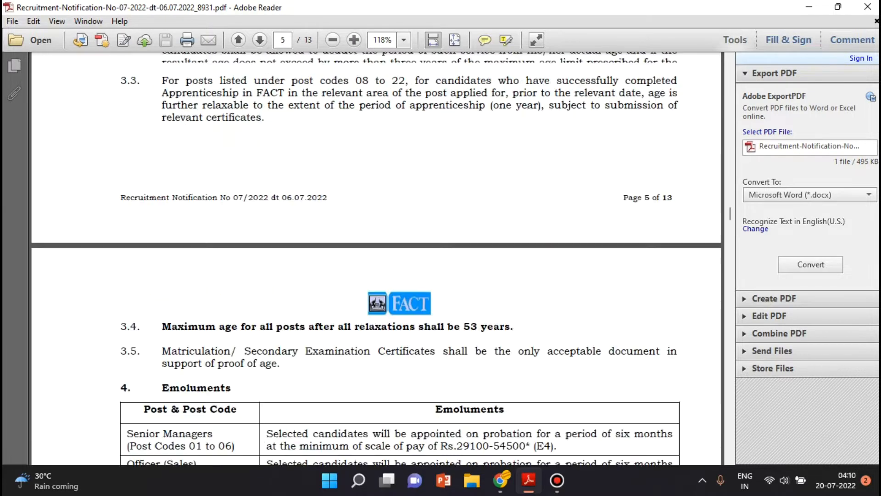
{"action": "scroll", "scroll_direction": "down", "scroll_amount": 3}
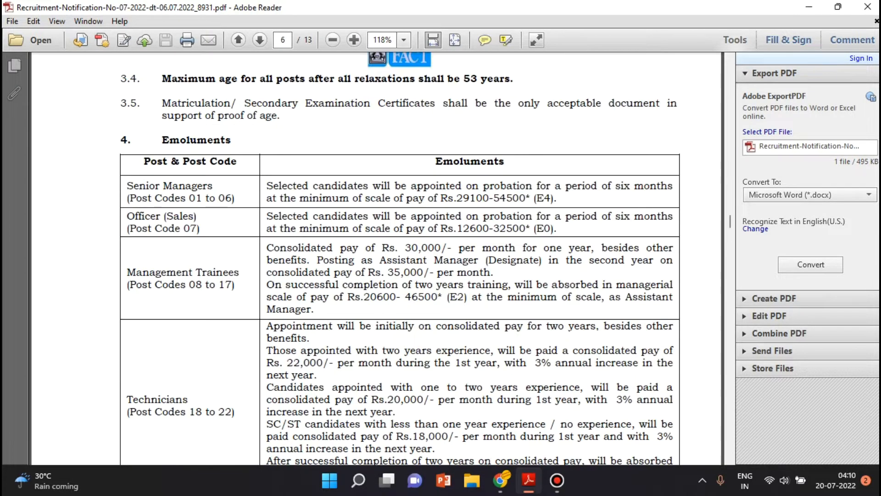
{"action": "scroll", "scroll_direction": "down", "scroll_amount": 3}
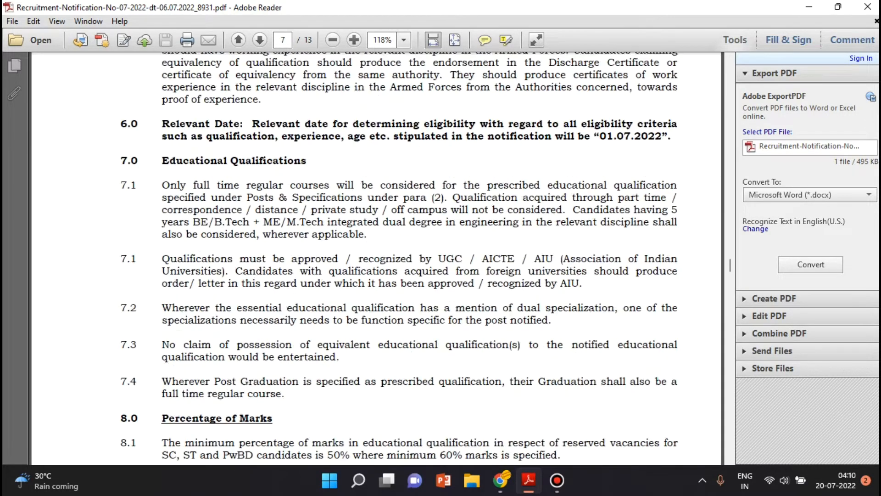
- Review the section 11.0 Application Fee clauses, highlighting text while explaining
{"action": "scroll", "scroll_direction": "down", "scroll_amount": 3}
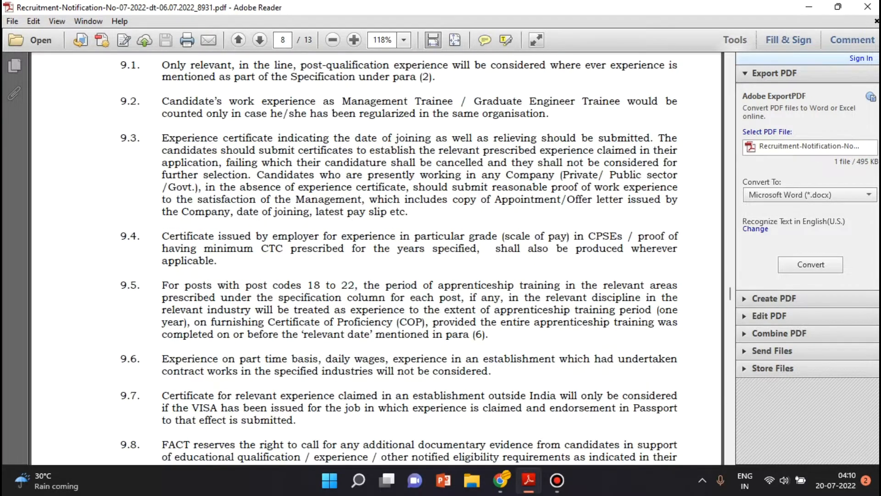
{"action": "scroll", "scroll_direction": "down", "scroll_amount": 3}
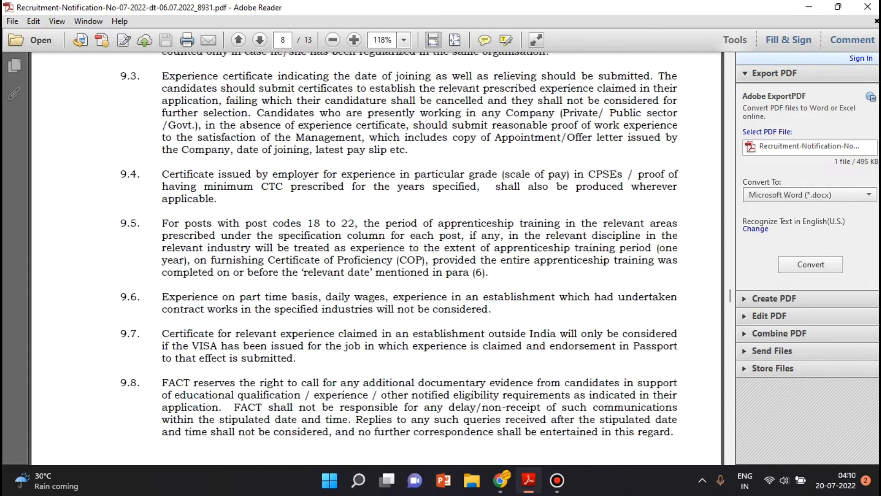
{"action": "scroll", "scroll_direction": "up", "scroll_amount": 3}
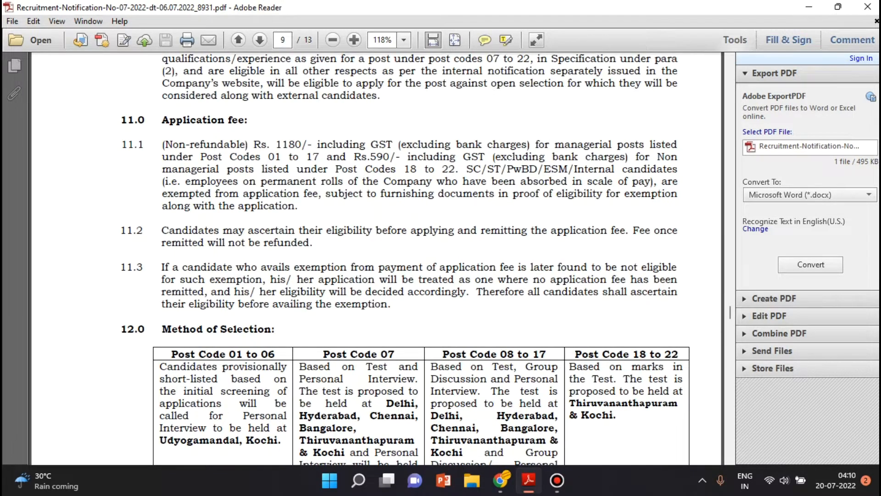
{"action": "scroll", "scroll_direction": "up", "scroll_amount": 3}
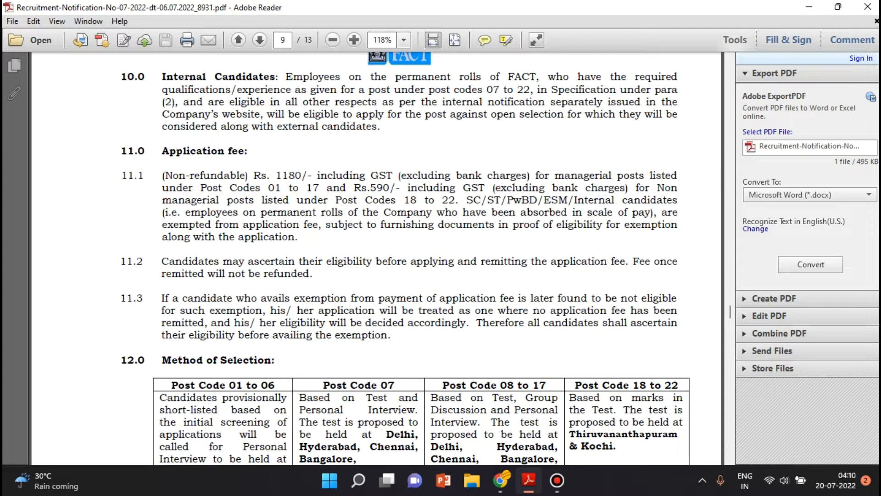
{"action": "double_click", "coordinate": [293, 176]}
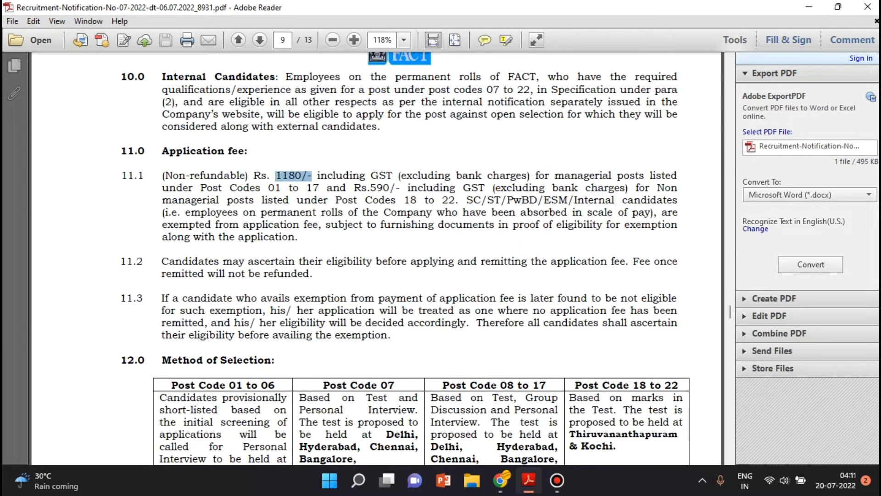
- Select the Group Discussion and Personal Interview wording in the Method of Selection table
{"action": "scroll", "scroll_direction": "down", "scroll_amount": 3}
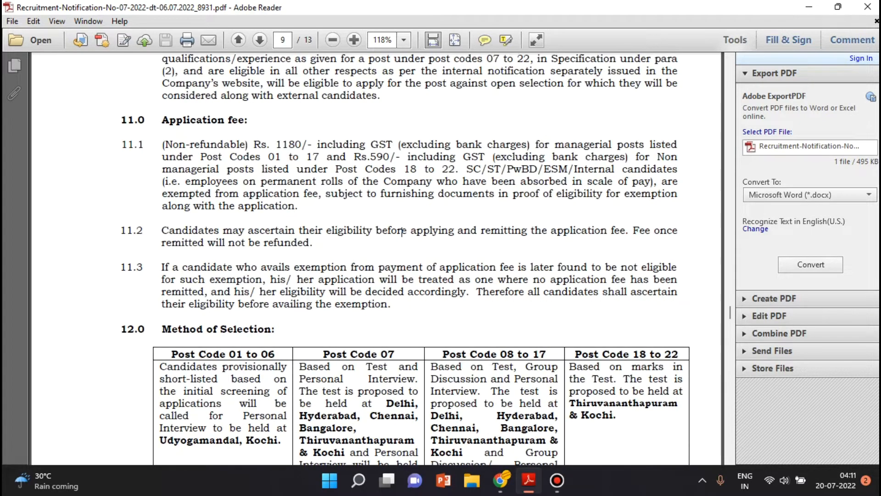
{"action": "scroll", "scroll_direction": "down", "scroll_amount": 3}
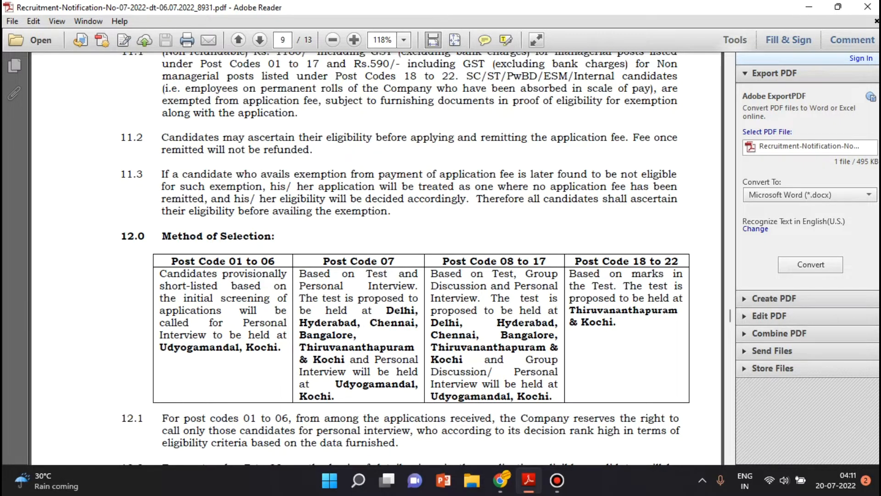
{"action": "double_click", "coordinate": [503, 274]}
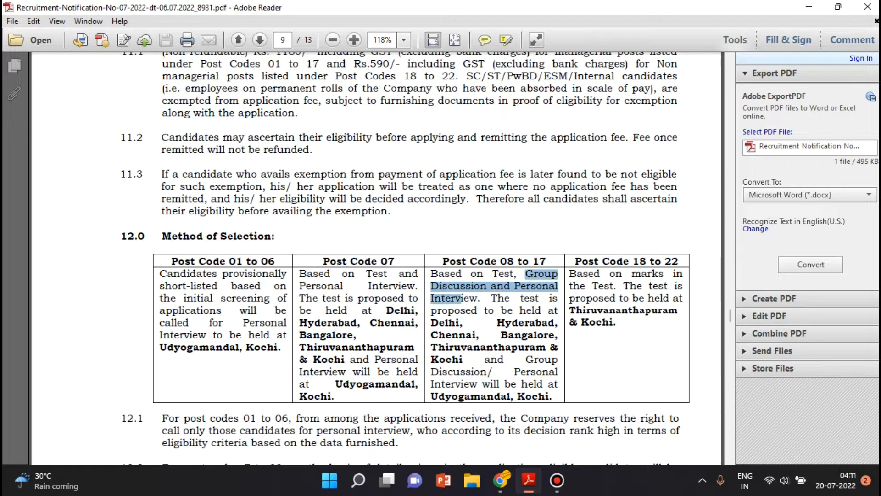
{"action": "left_click", "coordinate": [486, 349]}
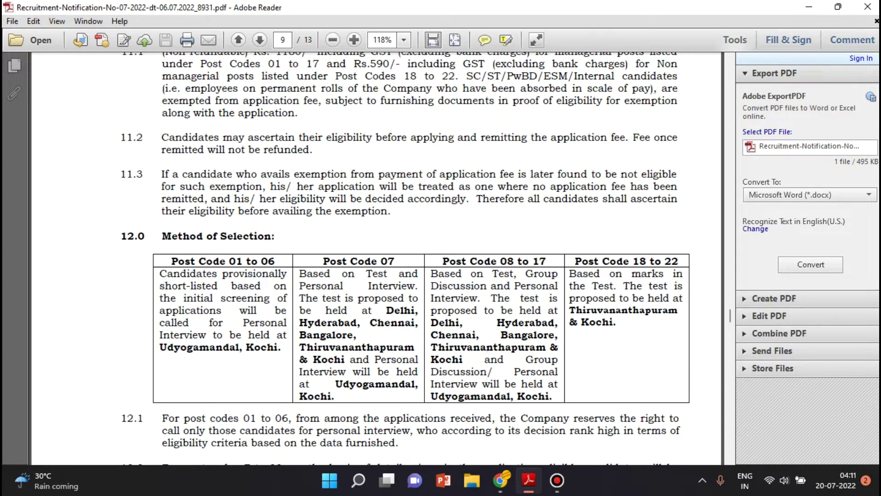
{"action": "scroll", "scroll_direction": "down", "scroll_amount": 3}
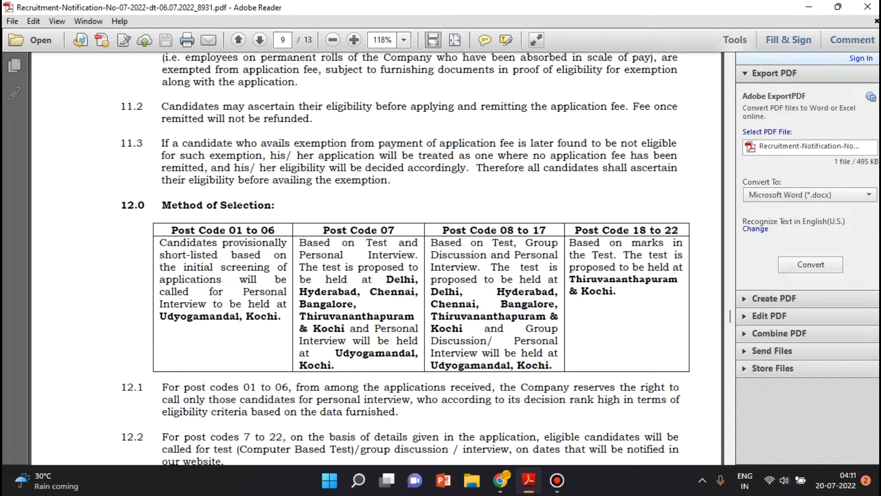
- Scroll down to clause 12.3's Computer Based Test pattern table
{"action": "scroll", "scroll_direction": "down", "scroll_amount": 3}
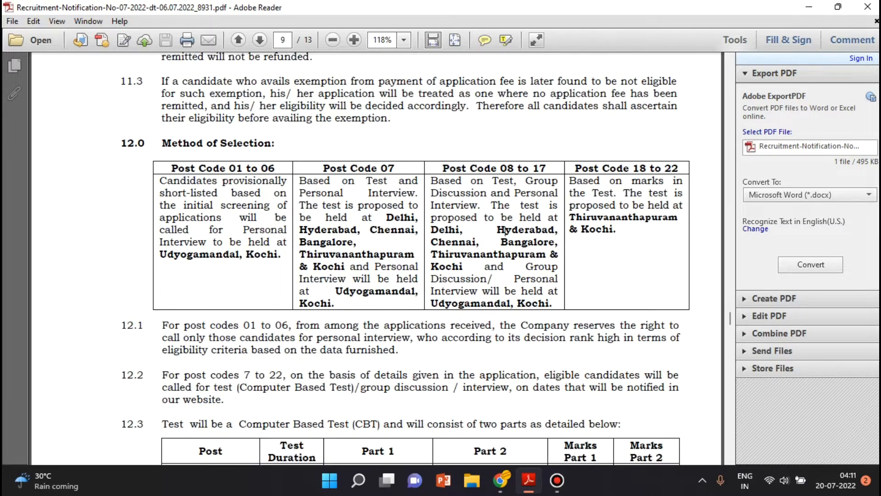
{"action": "scroll", "scroll_direction": "down", "scroll_amount": 3}
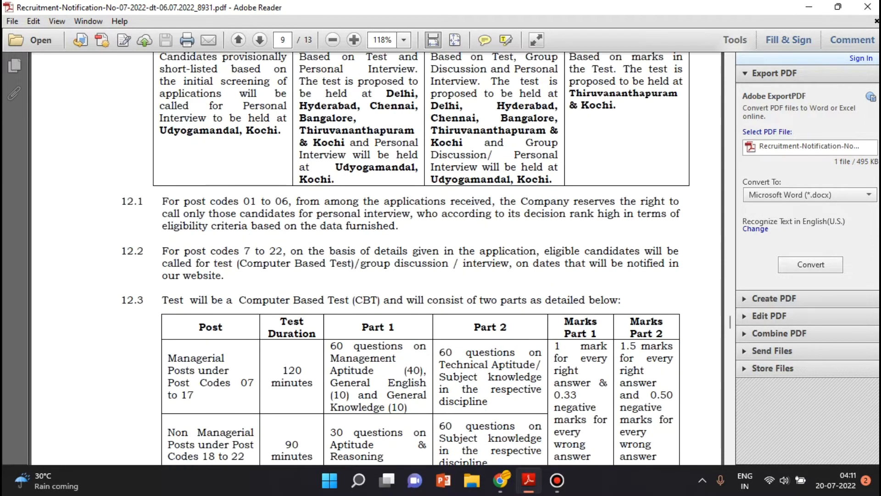
{"action": "scroll", "scroll_direction": "down", "scroll_amount": 3}
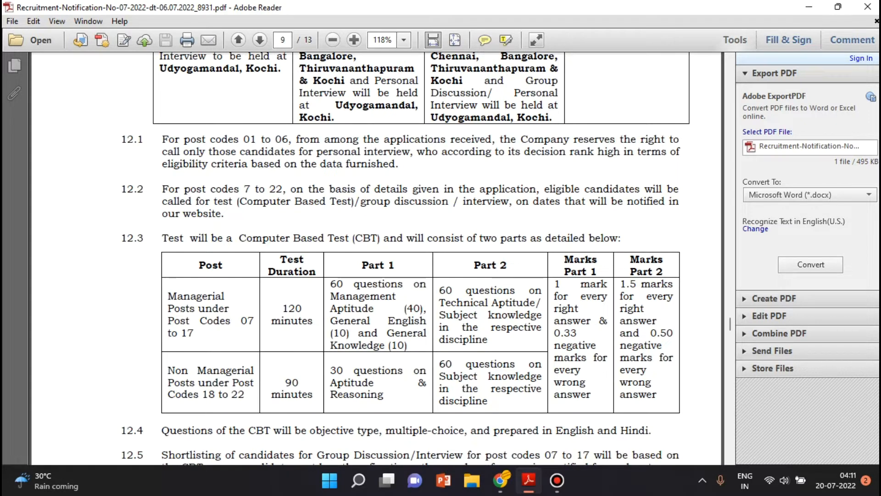
{"action": "scroll", "scroll_direction": "down", "scroll_amount": 3}
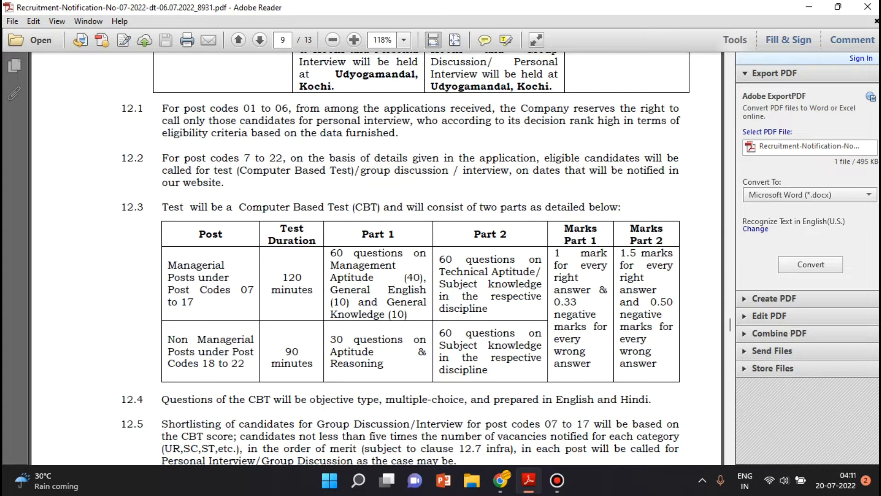
{"action": "scroll", "scroll_direction": "down", "scroll_amount": 3}
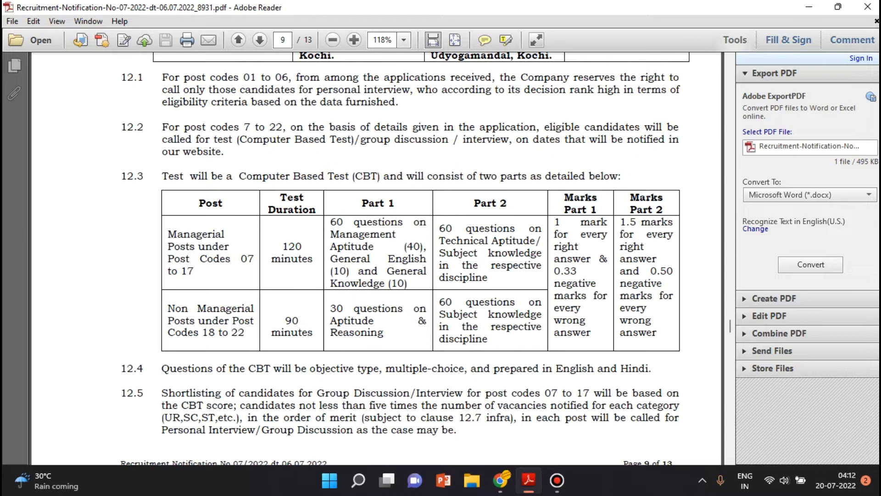
- Select the Part 2 managerial question description, clear it, and reach page 9's end
{"action": "double_click", "coordinate": [416, 246]}
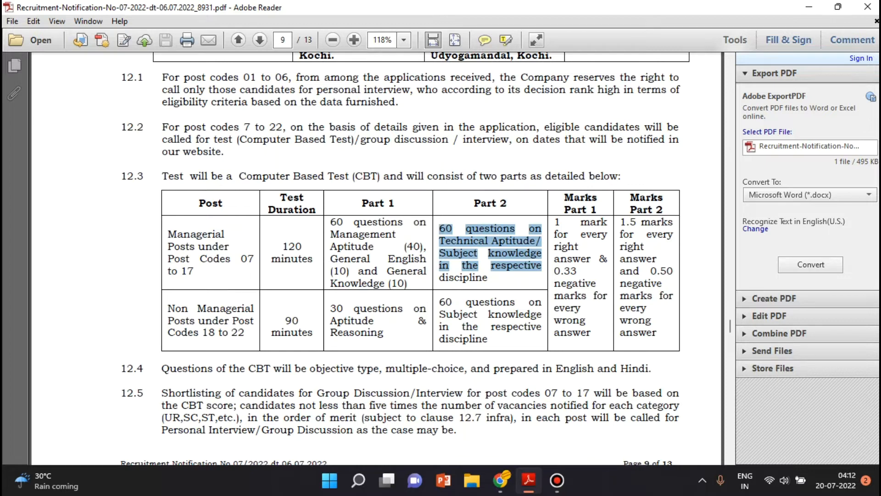
{"action": "left_click", "coordinate": [581, 221]}
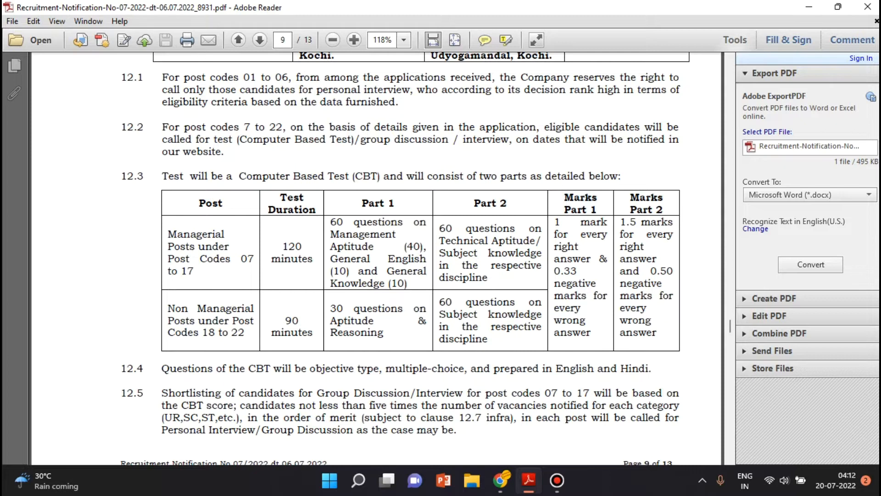
{"action": "scroll", "scroll_direction": "down", "scroll_amount": 3}
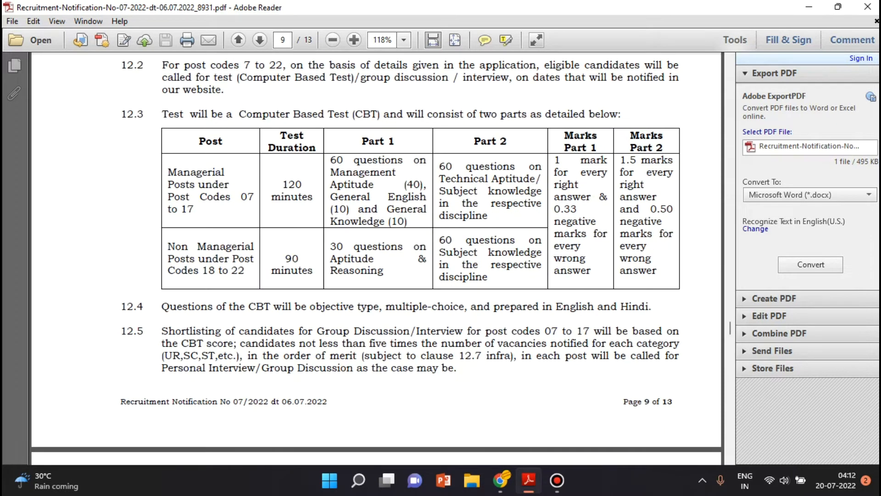
{"action": "scroll", "scroll_direction": "down", "scroll_amount": 3}
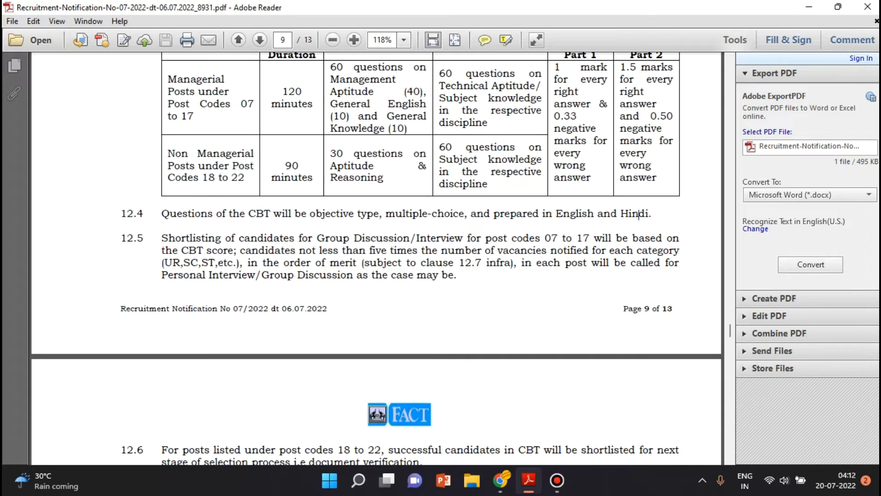
- Scroll through pages 10–11 to section 17.0 How to apply
{"action": "left_click", "coordinate": [259, 40]}
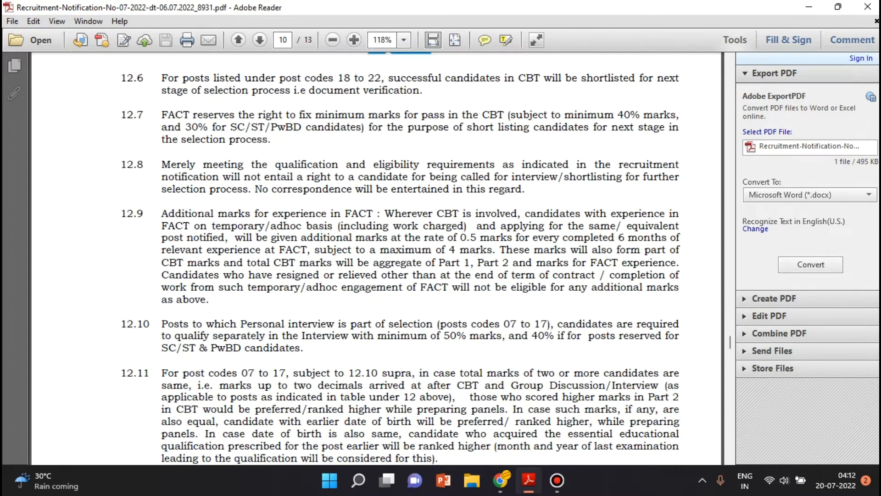
{"action": "scroll", "scroll_direction": "down", "scroll_amount": 3}
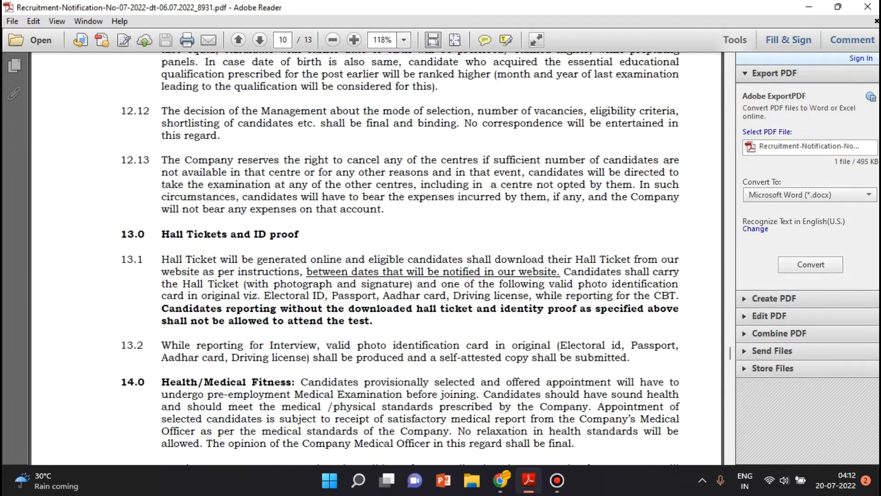
{"action": "scroll", "scroll_direction": "down", "scroll_amount": 3}
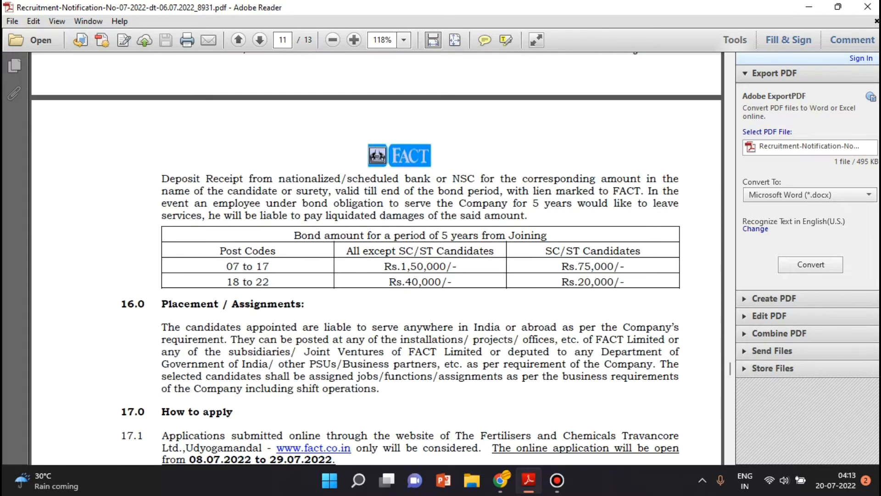
{"action": "scroll", "scroll_direction": "down", "scroll_amount": 3}
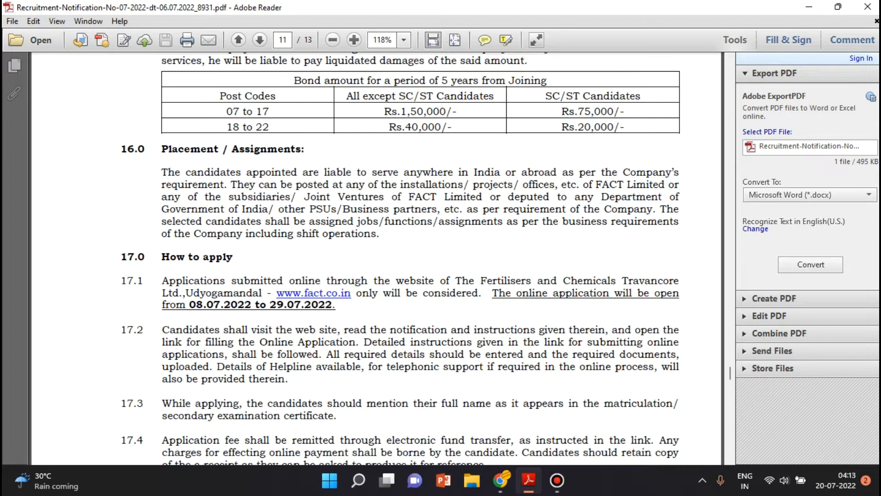
{"action": "mouse_move", "coordinate": [313, 293]}
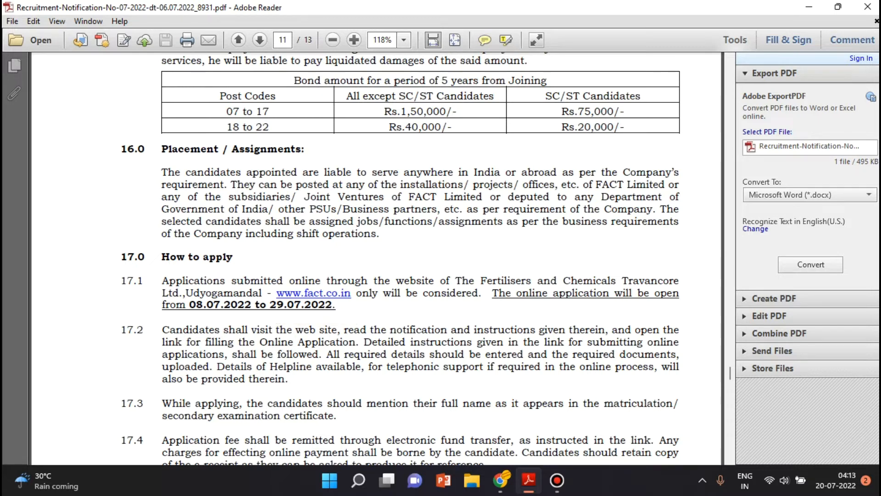
- Select the 08.07.2022 opening date, then scroll to page 12's clauses 17.10–17.13
{"action": "double_click", "coordinate": [219, 304]}
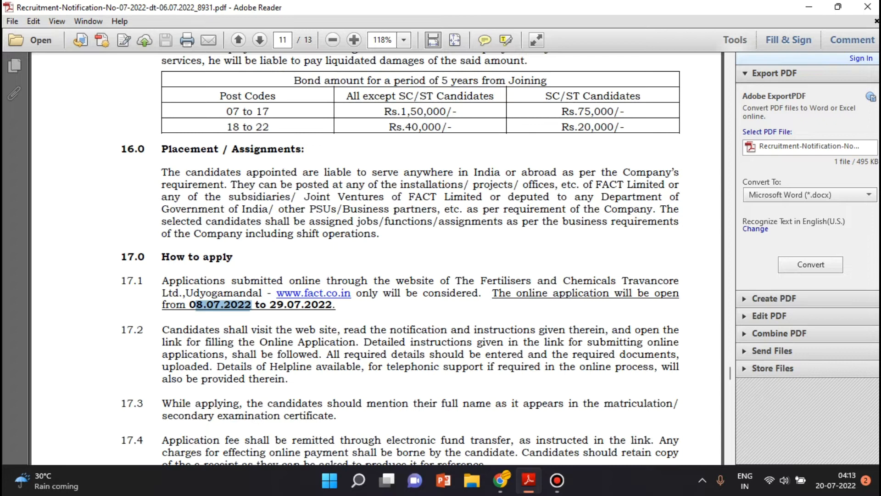
{"action": "left_click", "coordinate": [253, 304]}
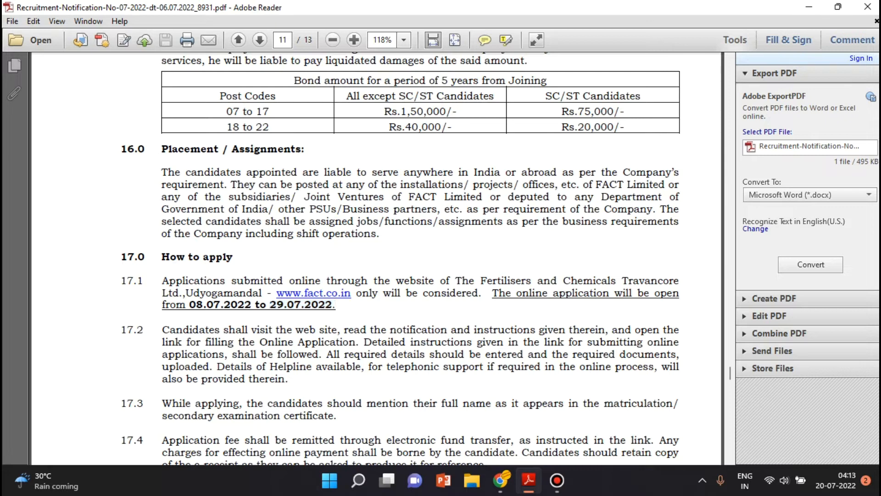
{"action": "scroll", "scroll_direction": "down", "scroll_amount": 3}
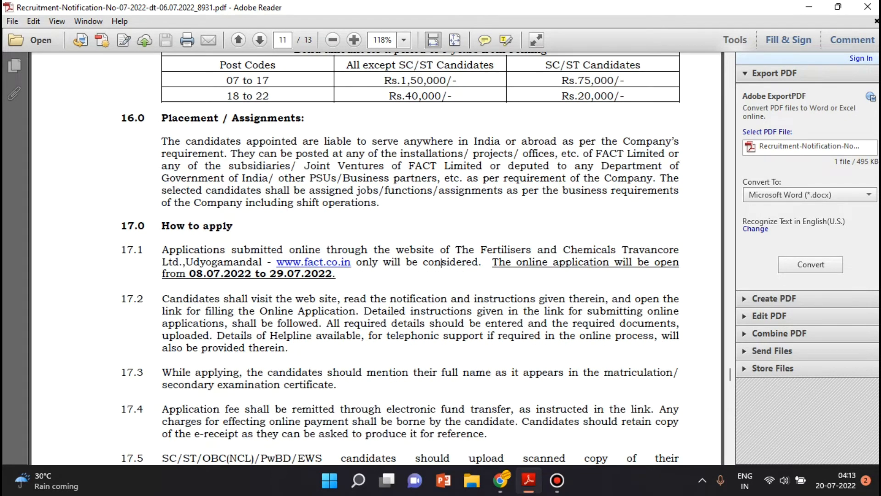
{"action": "scroll", "scroll_direction": "down", "scroll_amount": 3}
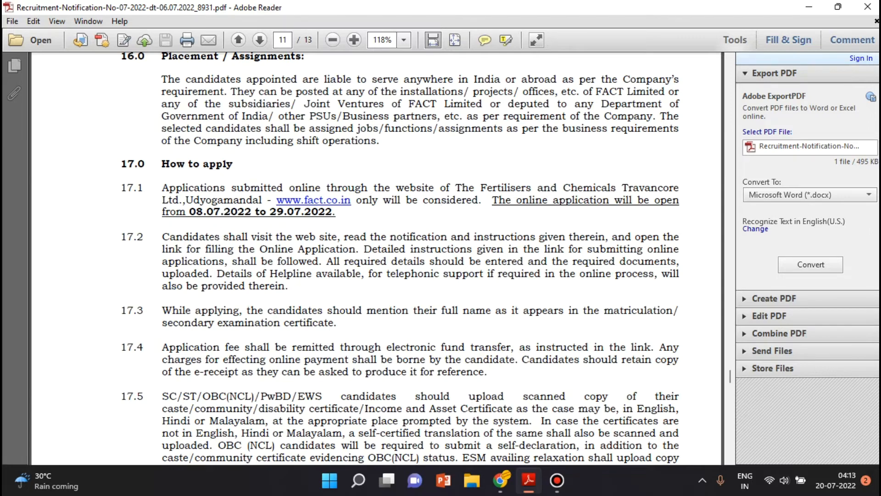
{"action": "scroll", "scroll_direction": "down", "scroll_amount": 3}
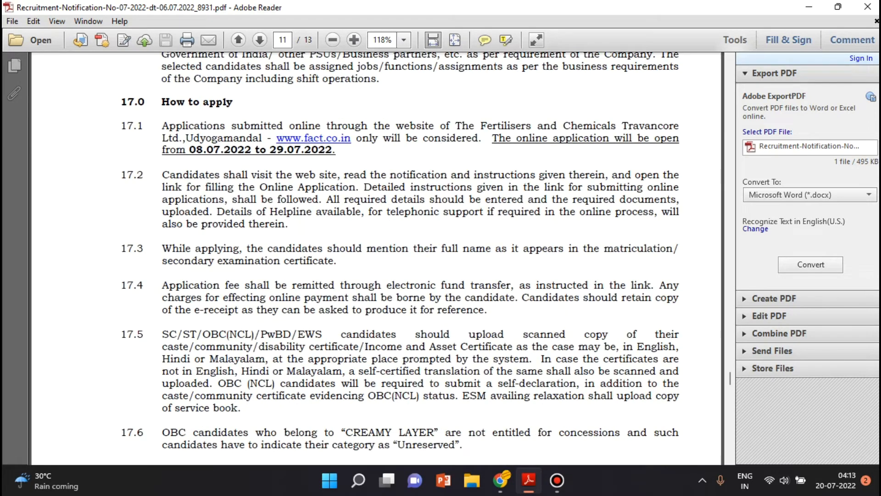
{"action": "left_click", "coordinate": [258, 40]}
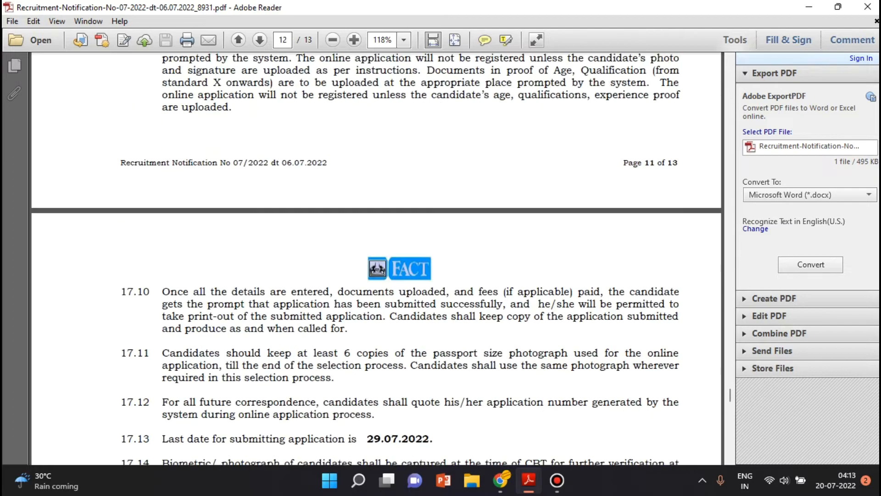
- Pass page 12's clauses 17.14–18.3 and return to page 1's vacancy table
{"action": "scroll", "scroll_direction": "down", "scroll_amount": 3}
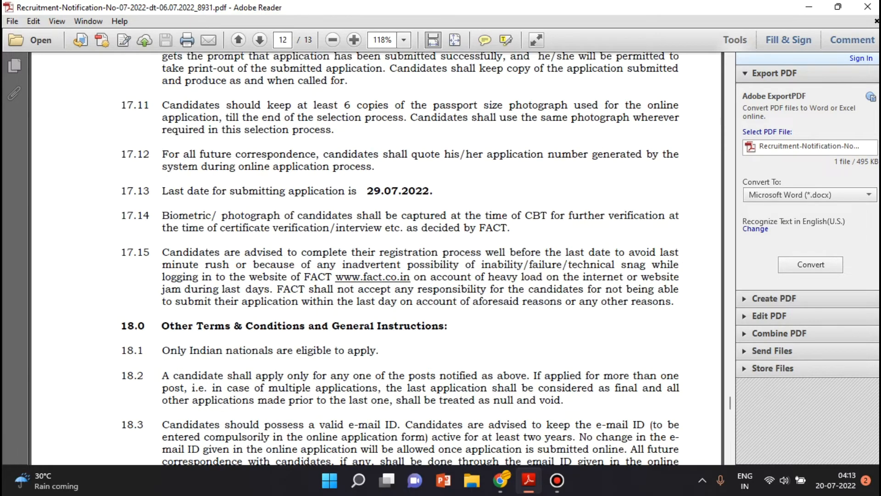
{"action": "scroll", "scroll_direction": "up", "scroll_amount": 3}
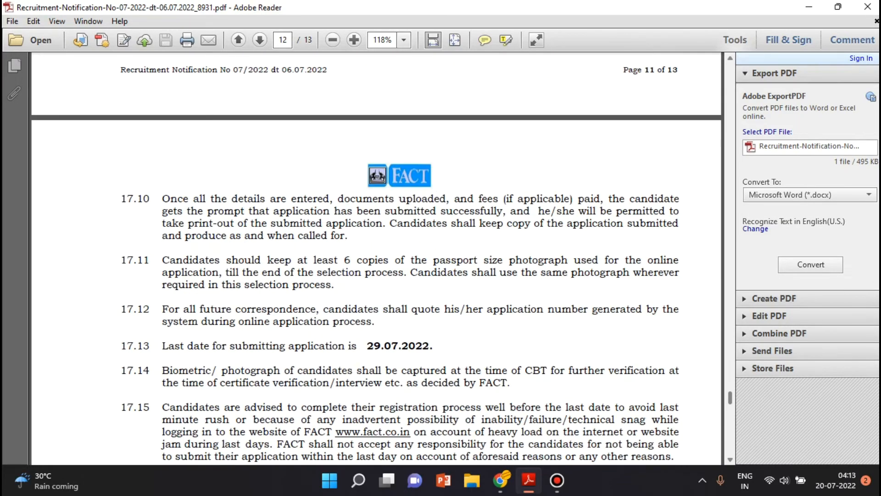
{"action": "scroll", "scroll_direction": "down", "scroll_amount": 3}
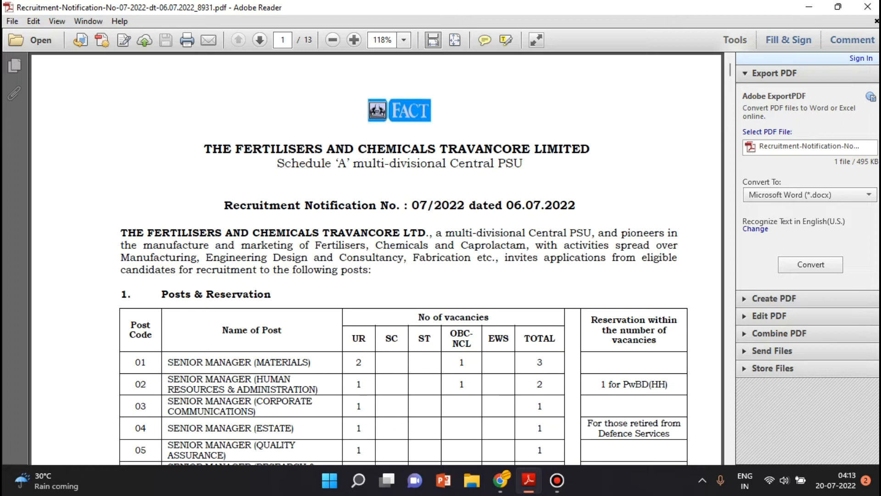
{"action": "scroll", "scroll_direction": "down", "scroll_amount": 3}
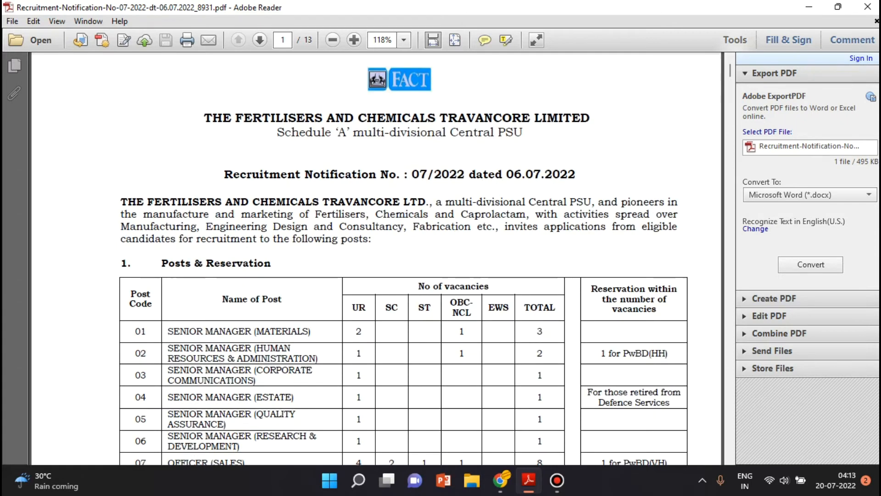